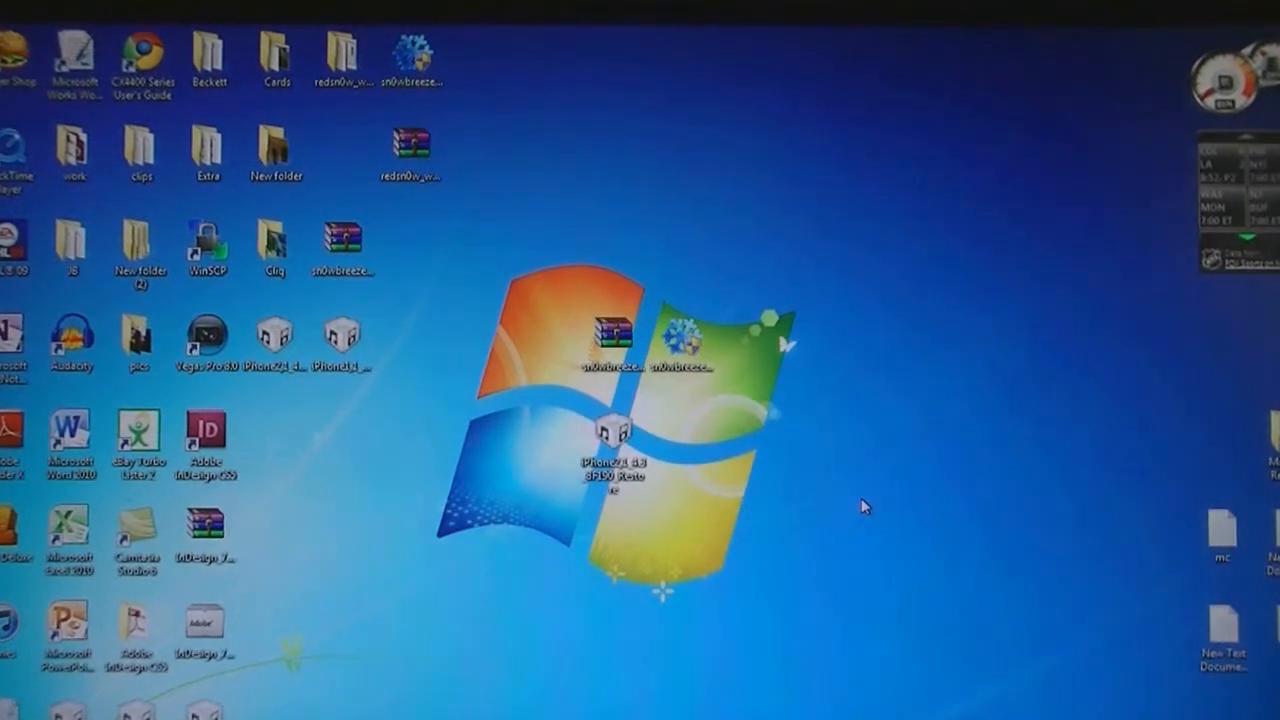
- Launch sn0wbreeze from the desktop and approve the administrator prompt
{"action": "double_click", "coordinate": [613, 340]}
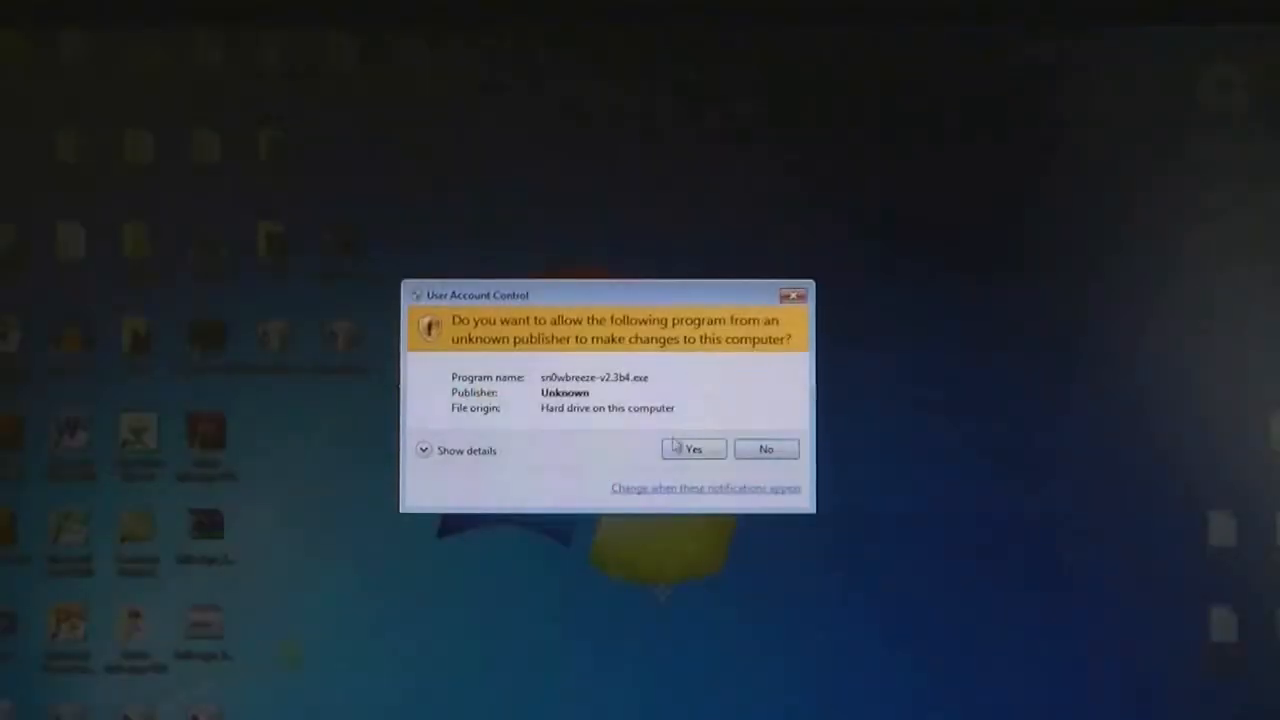
{"action": "left_click", "coordinate": [693, 448]}
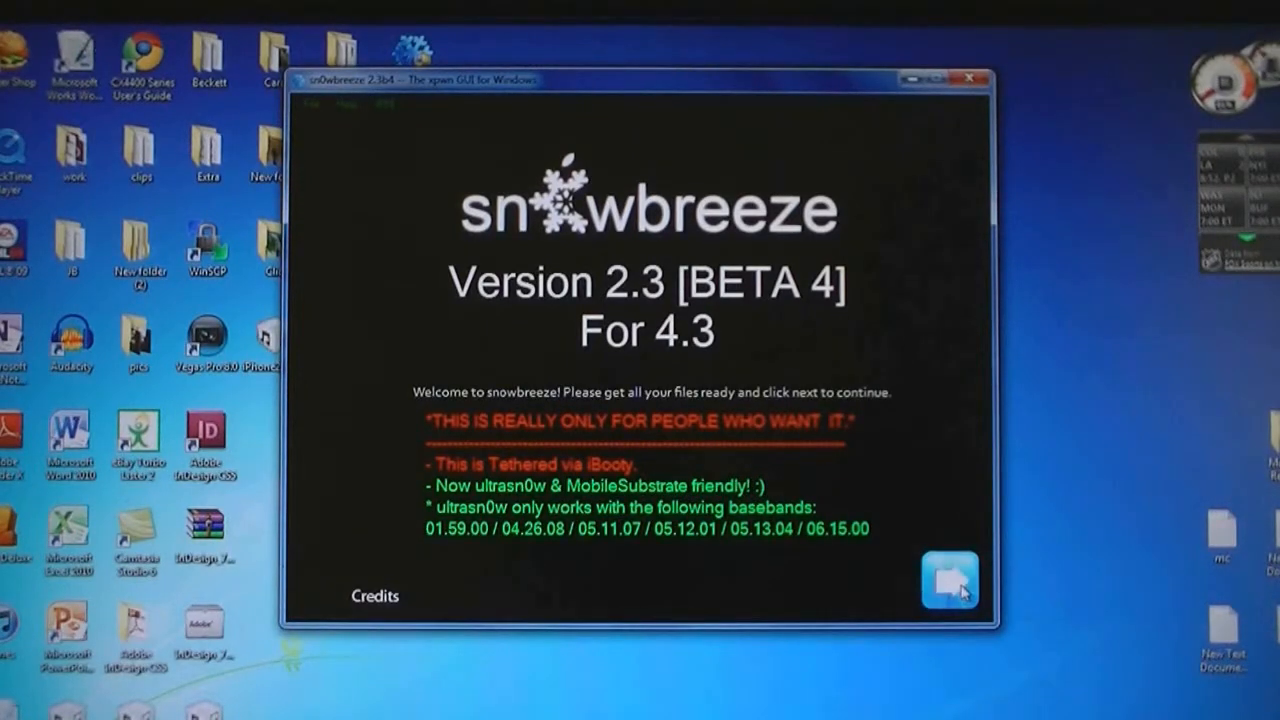
- Choose iPhone2,1_4.3_8F190_Restore as the firmware IPSW to load
{"action": "left_click", "coordinate": [948, 580]}
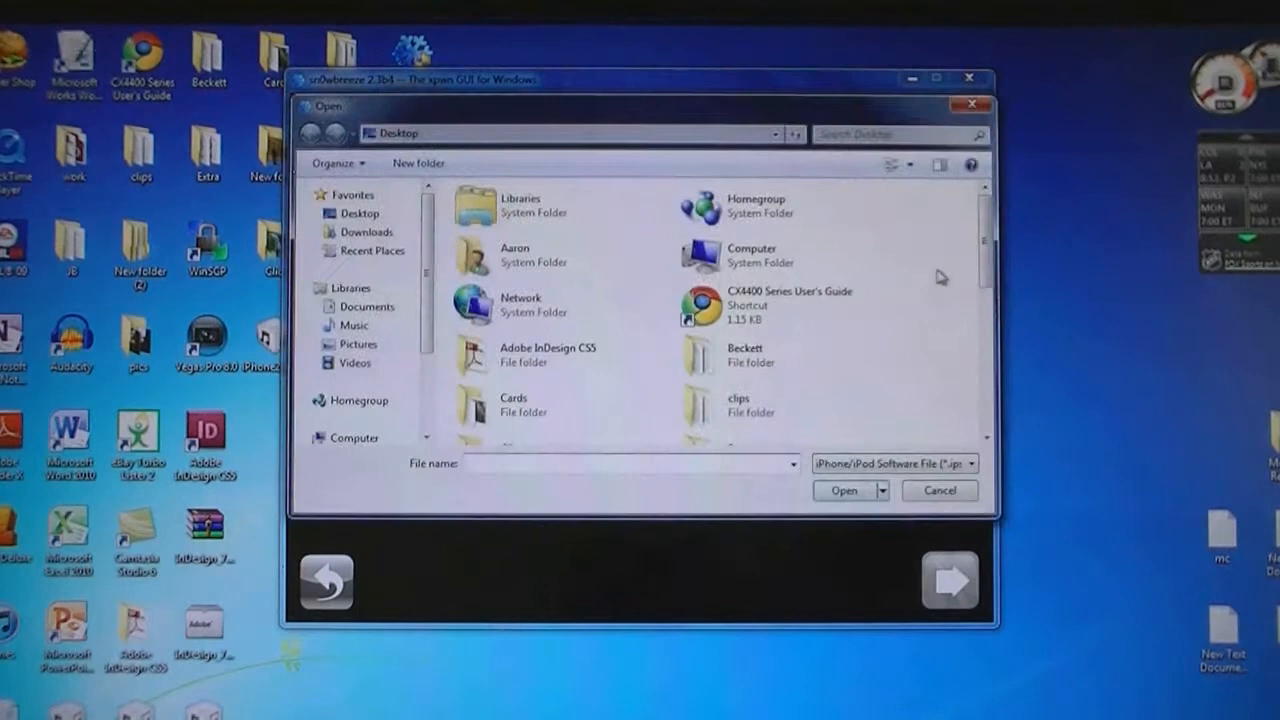
{"action": "scroll", "scroll_direction": "down", "scroll_amount": 3}
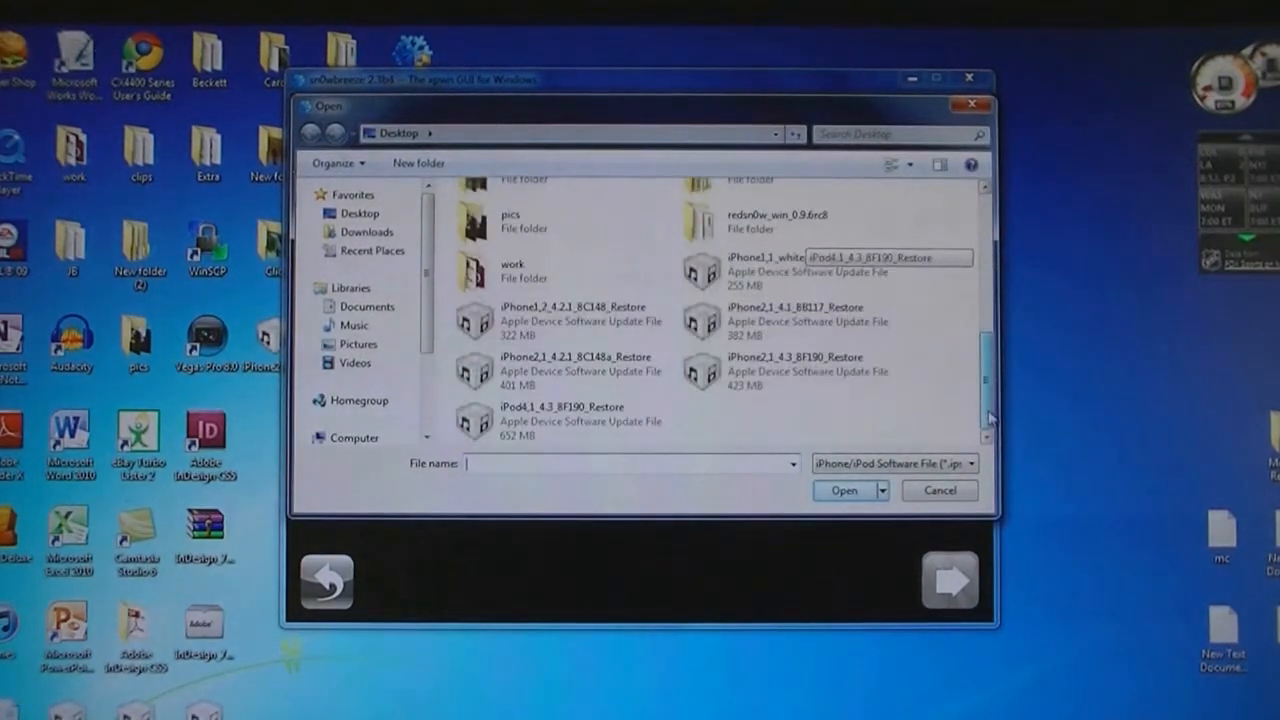
{"action": "left_click", "coordinate": [788, 371]}
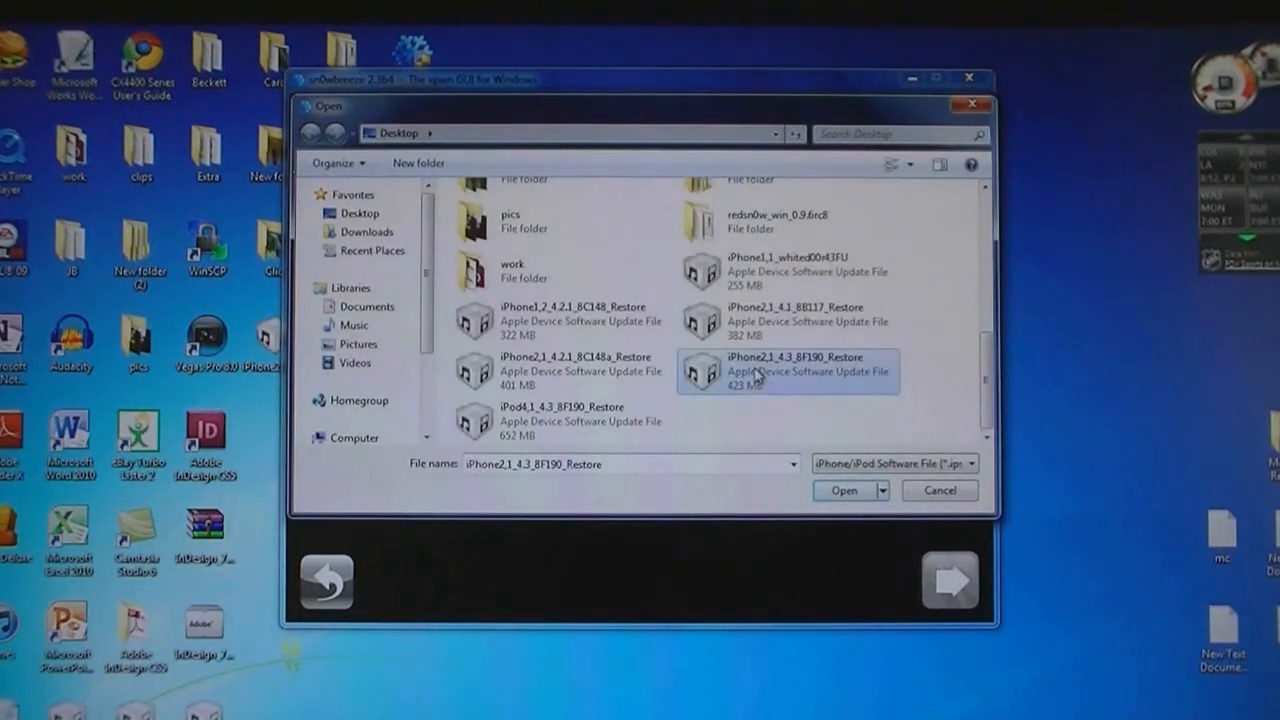
{"action": "left_click", "coordinate": [843, 490]}
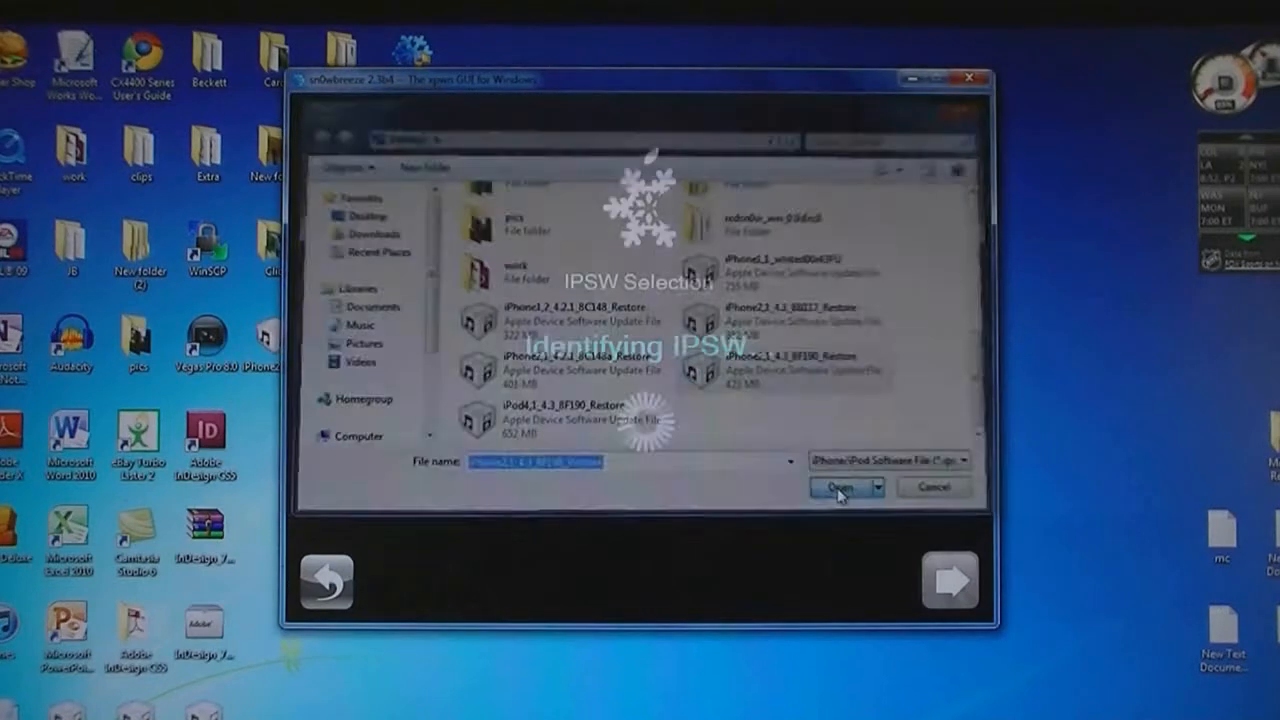
- Mark the iPhone 3GS as an old-bootrom device to verify the 4.3 IPSW
{"action": "left_click", "coordinate": [840, 487]}
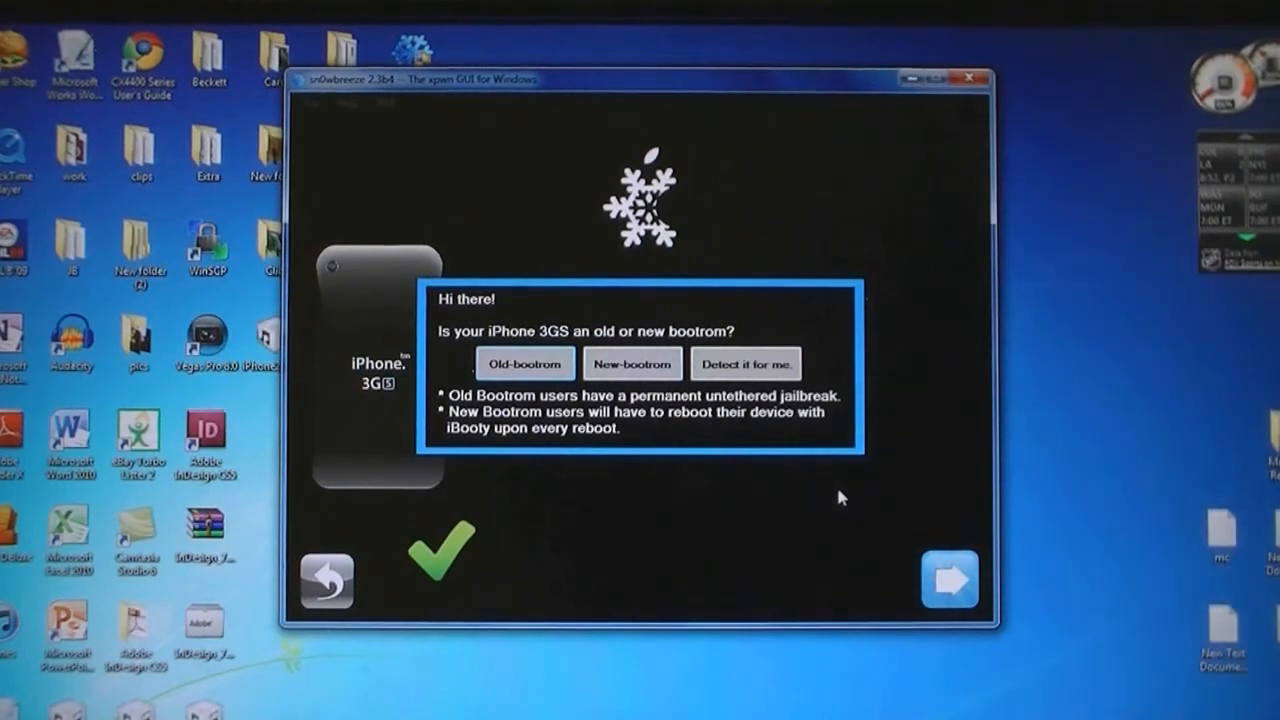
{"action": "mouse_move", "coordinate": [665, 453]}
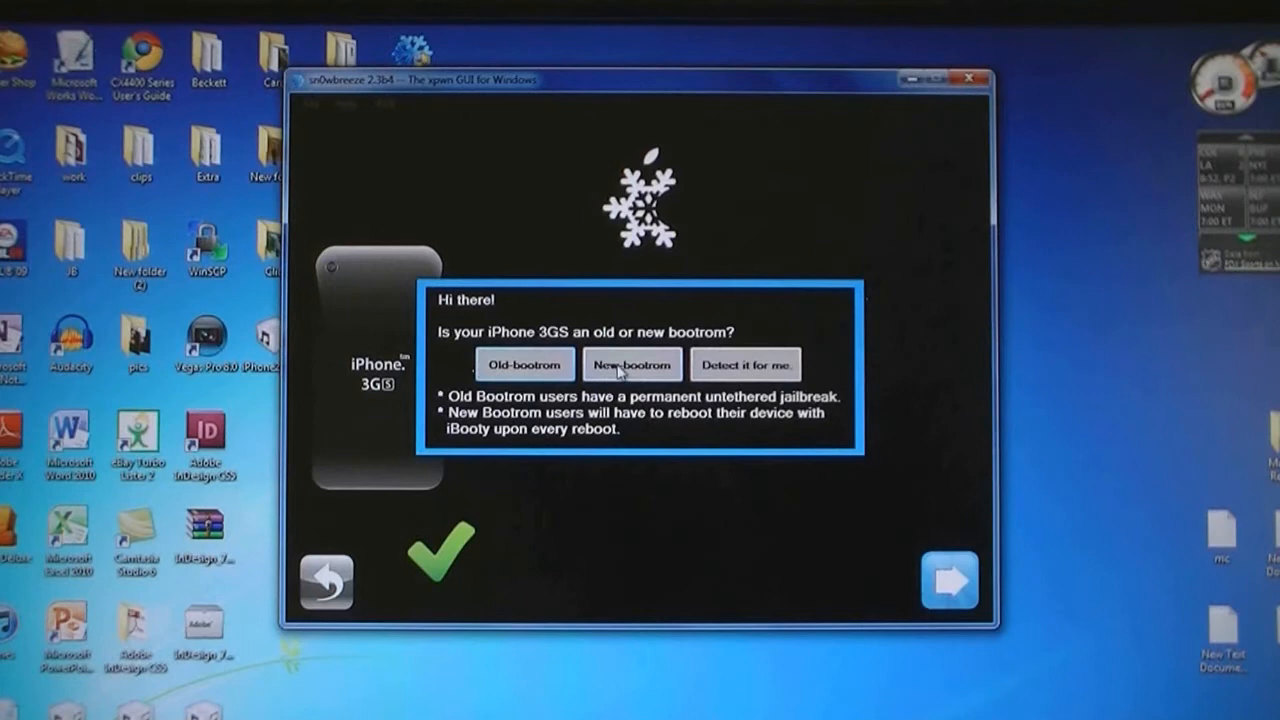
{"action": "mouse_move", "coordinate": [763, 367]}
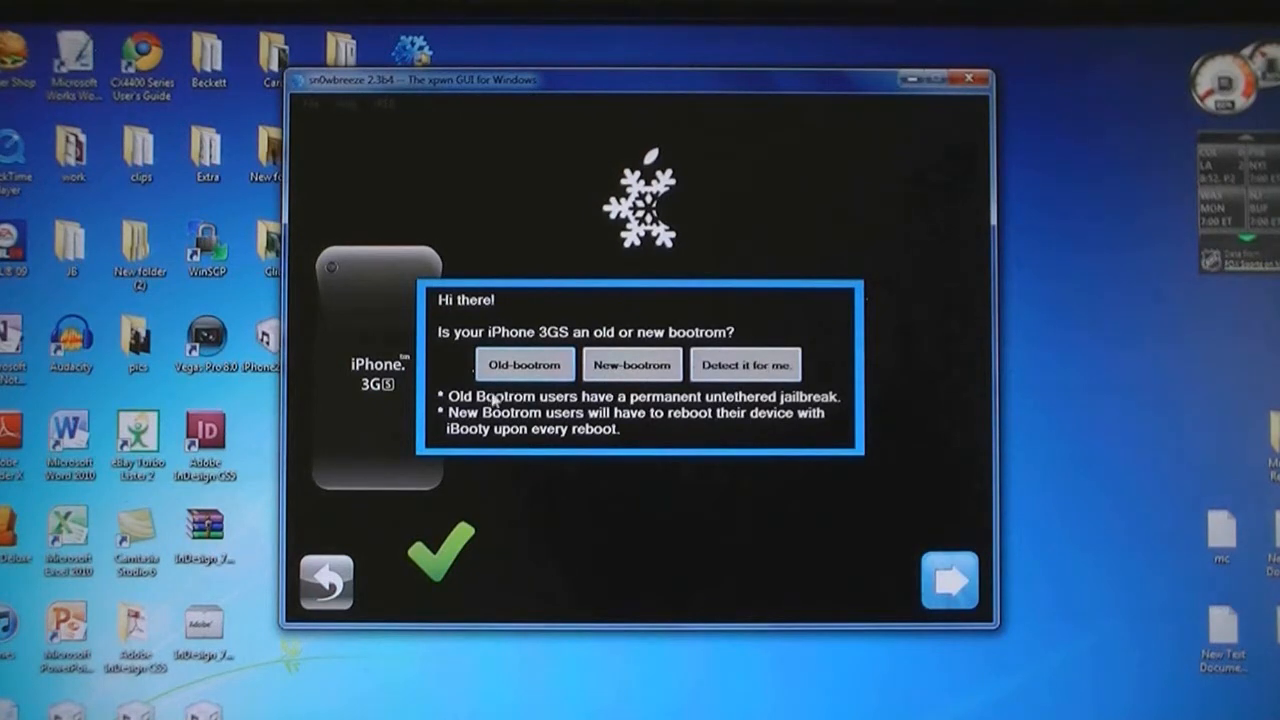
{"action": "mouse_move", "coordinate": [655, 410]}
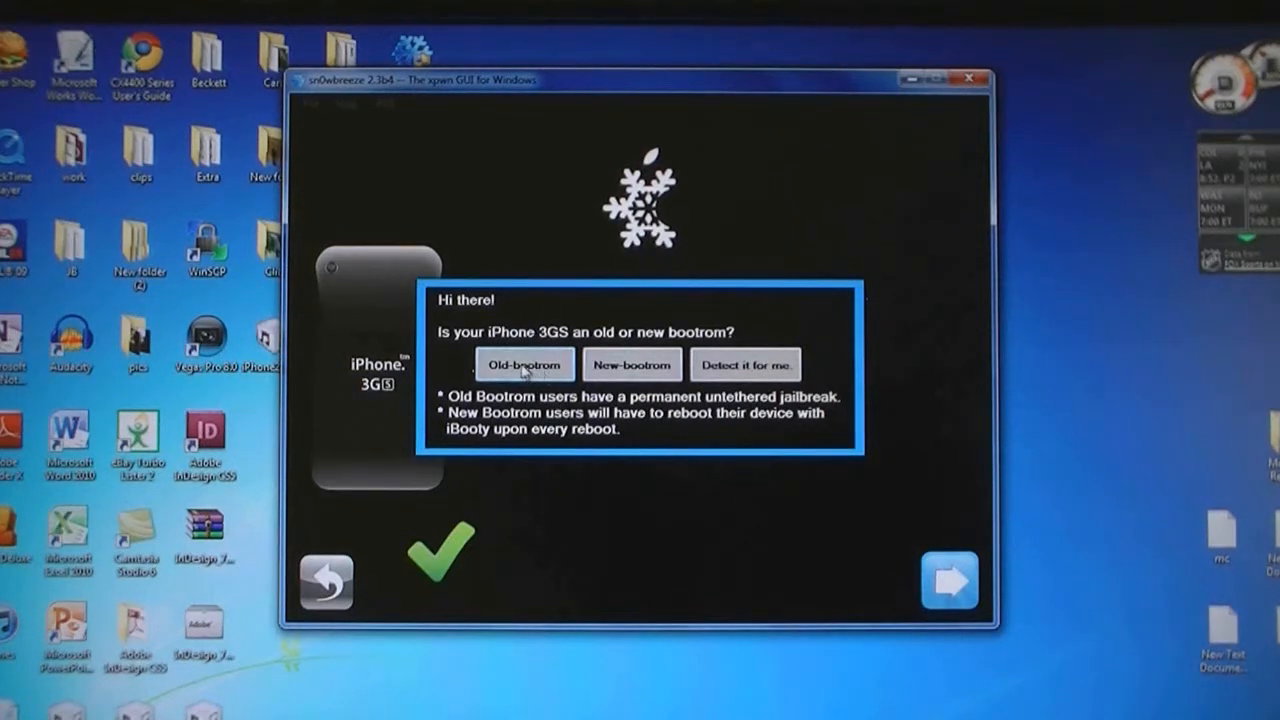
{"action": "left_click", "coordinate": [524, 364]}
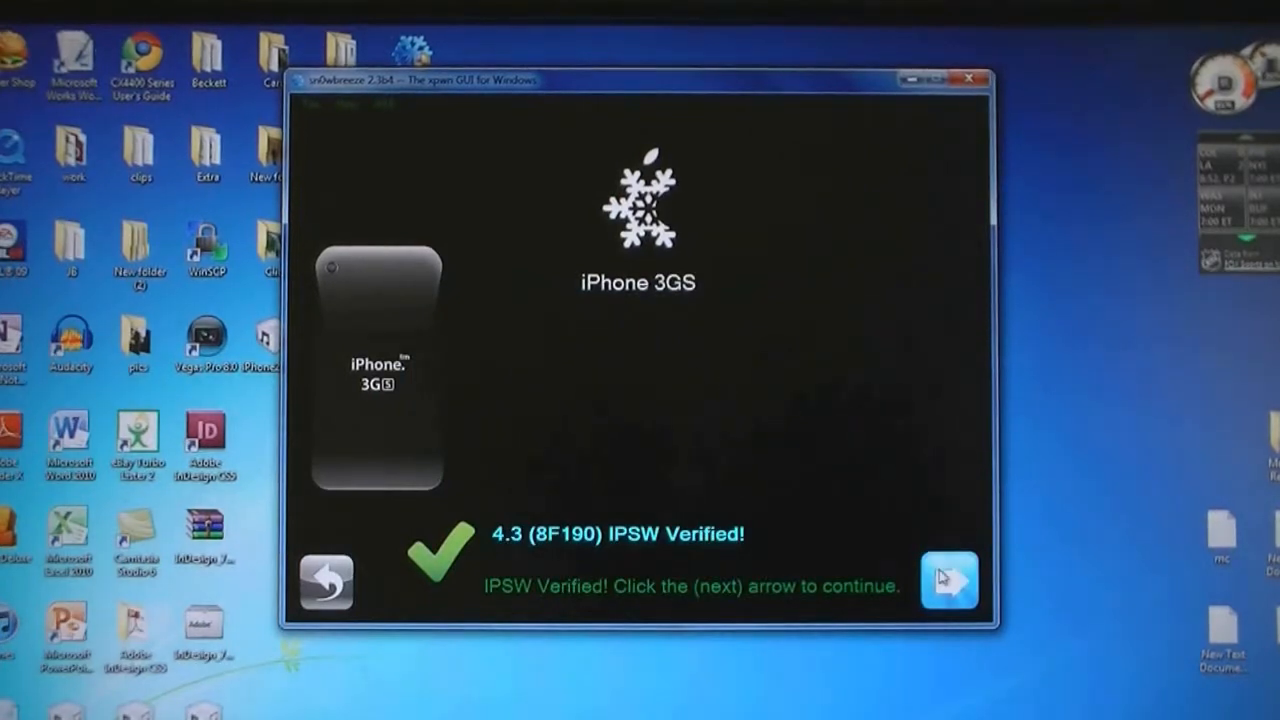
- Select Expert Mode, go straight to Build IPSW, and build the custom 4.3 firmware
{"action": "left_click", "coordinate": [948, 580]}
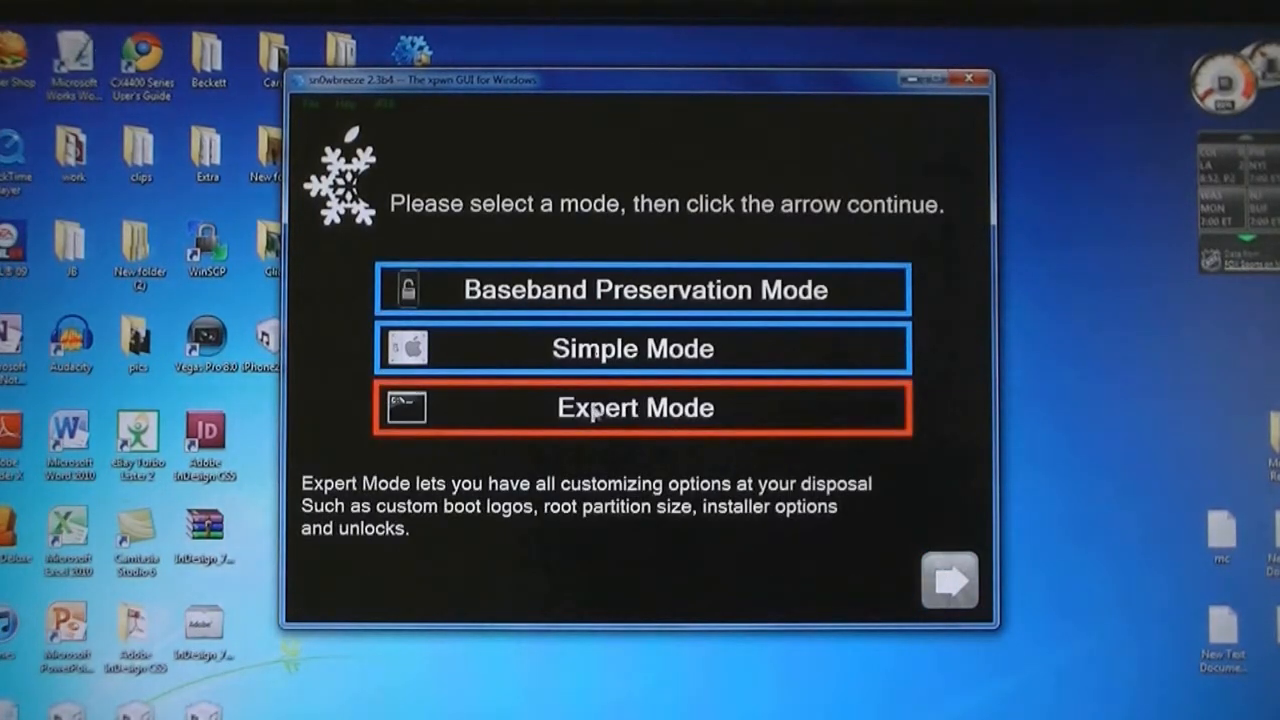
{"action": "left_click", "coordinate": [948, 580]}
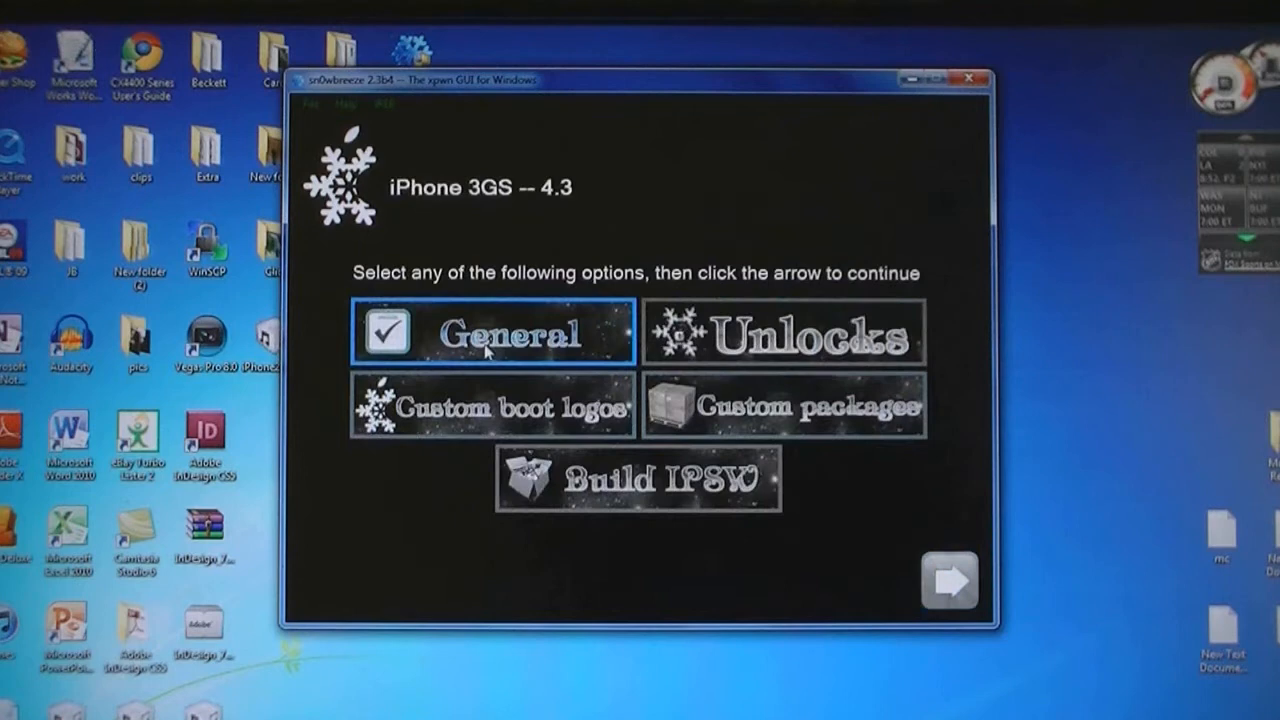
{"action": "left_click", "coordinate": [638, 480]}
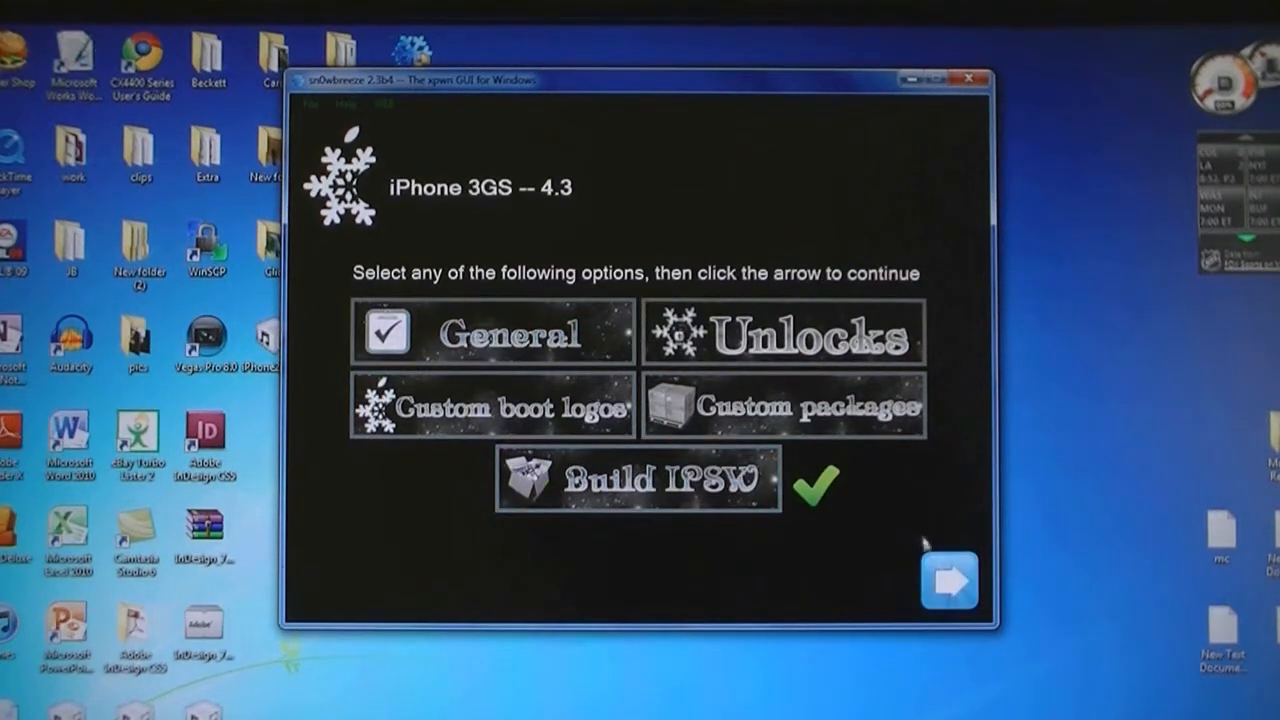
{"action": "left_click", "coordinate": [950, 580]}
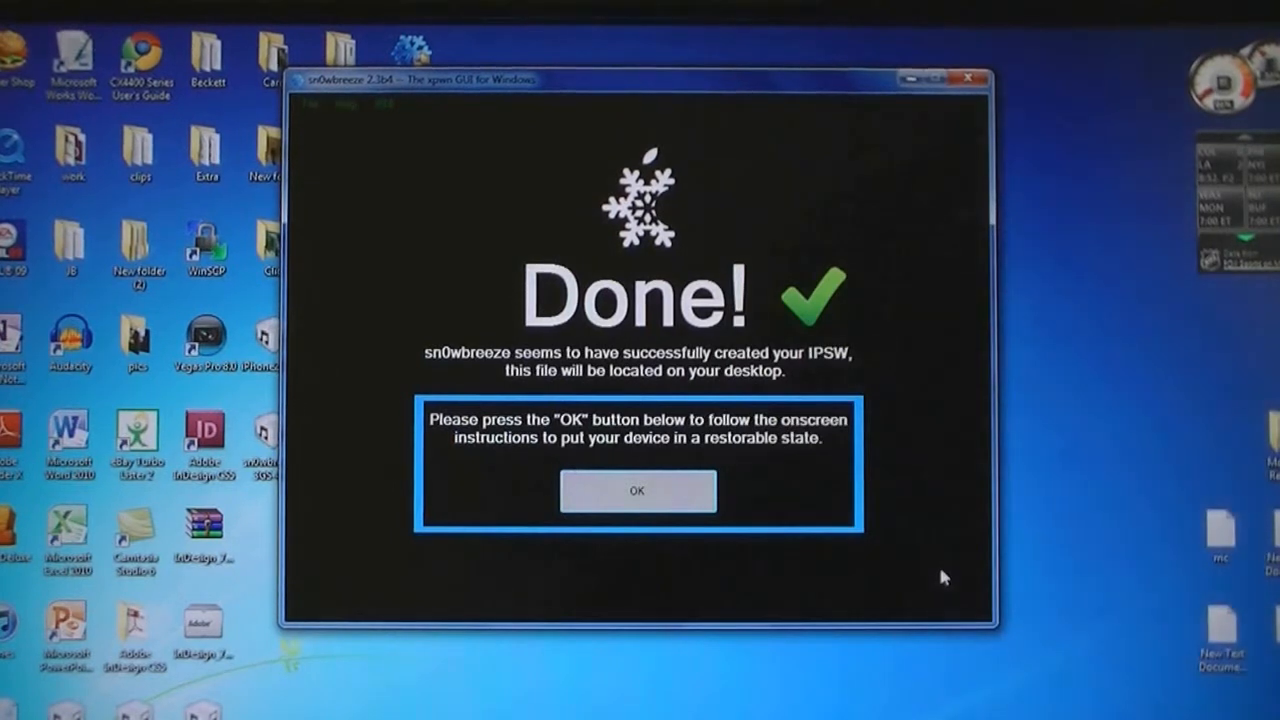
- Put the iPhone into pwned DFU mode with iREB and acknowledge completion
{"action": "left_click", "coordinate": [637, 491]}
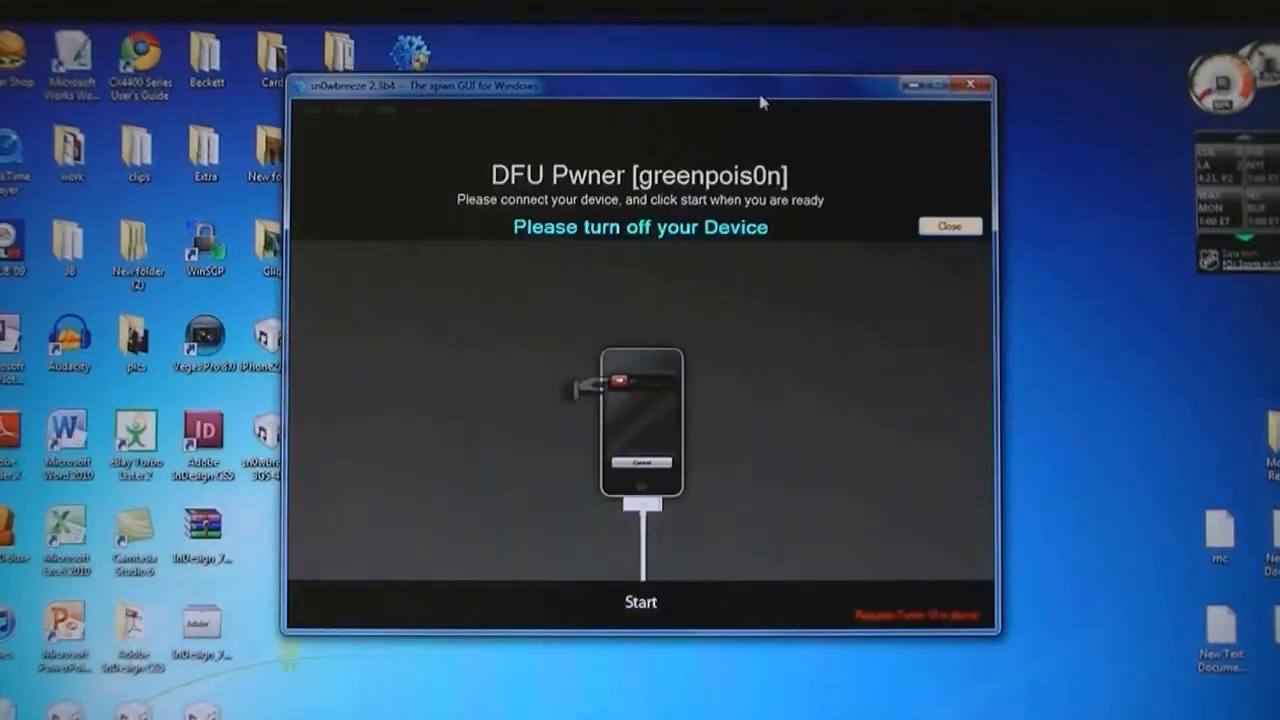
{"action": "left_click", "coordinate": [640, 601]}
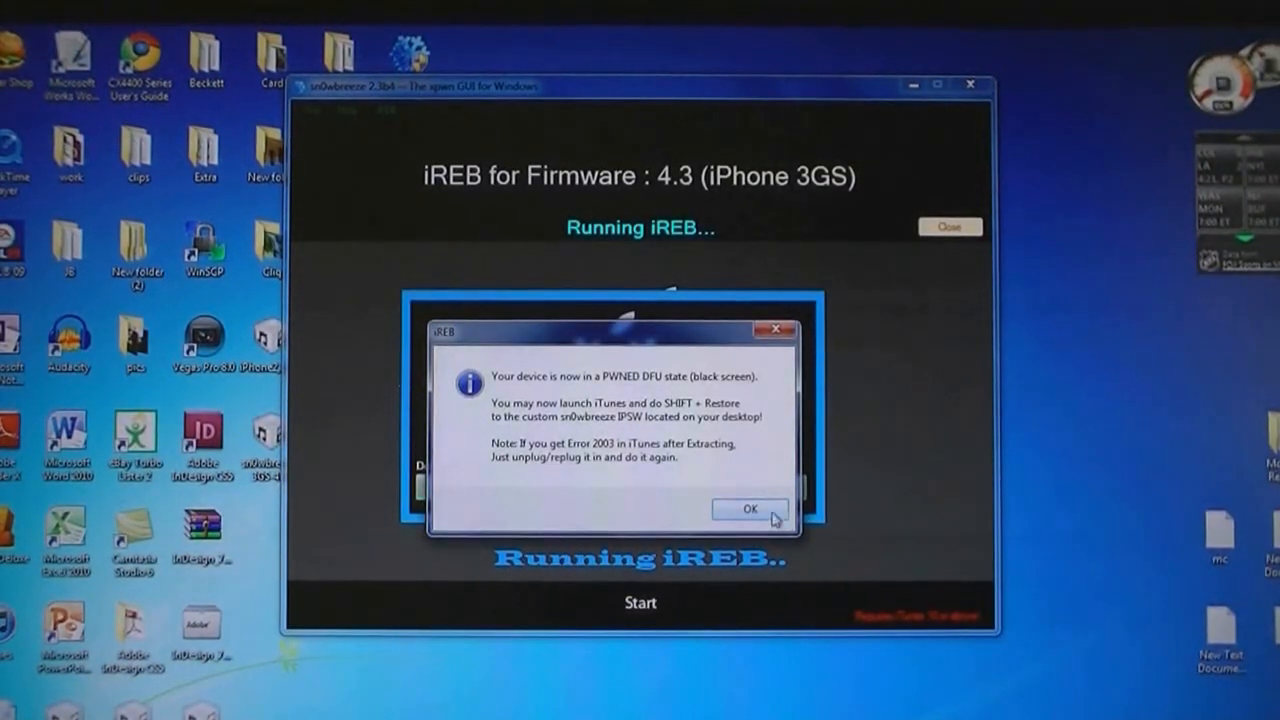
{"action": "left_click", "coordinate": [750, 509]}
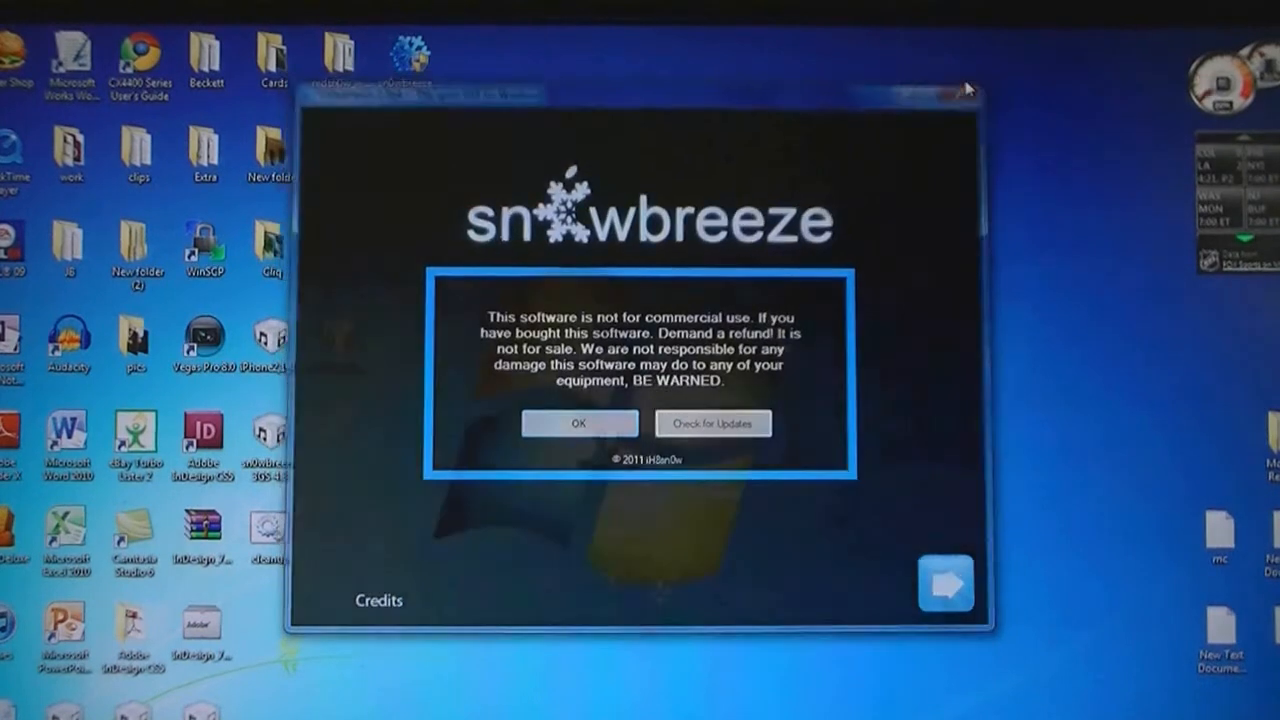
- Close sn0wbreeze to return to the desktop with the custom IPSW
{"action": "left_click", "coordinate": [578, 423]}
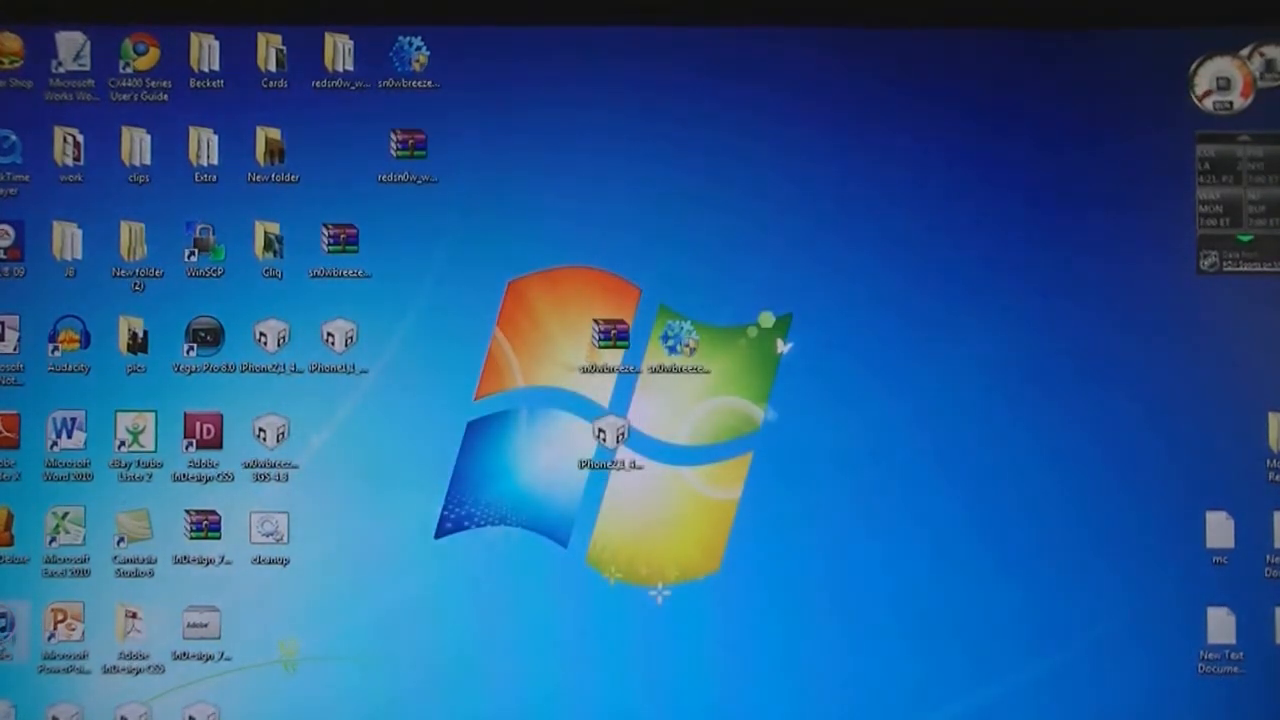
{"action": "mouse_move", "coordinate": [475, 695]}
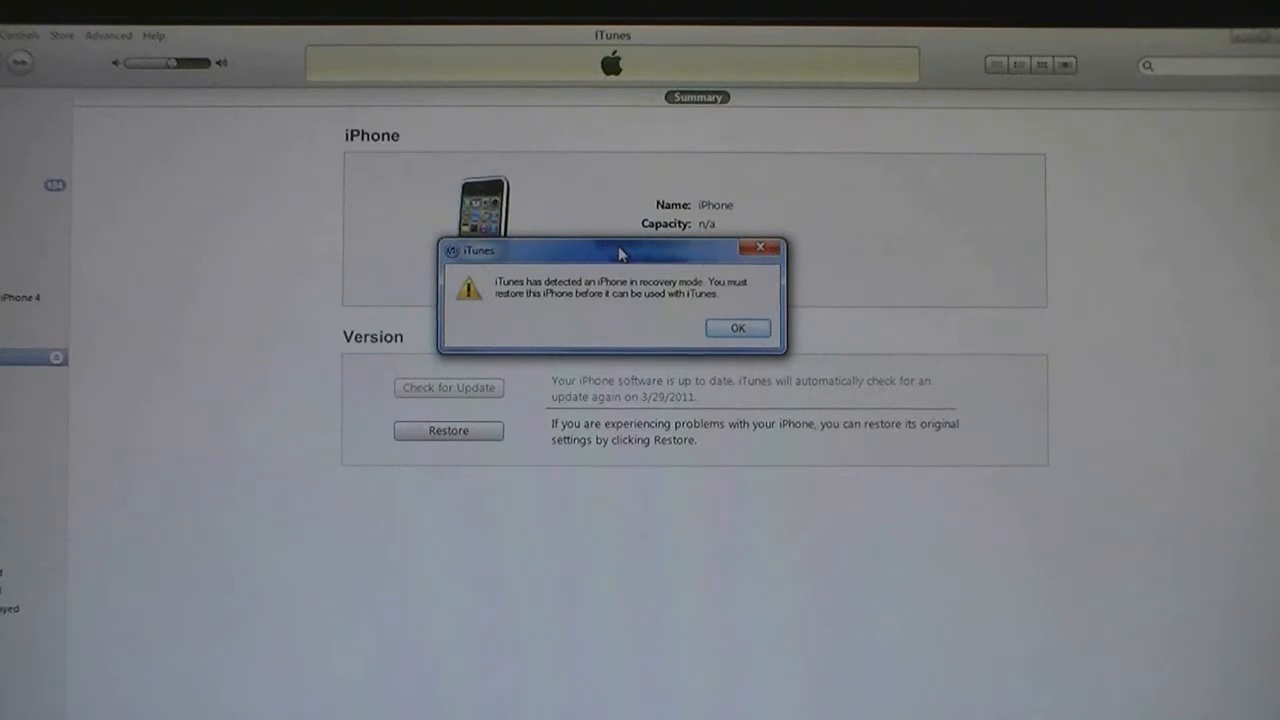
- Dismiss iTunes' recovery-mode alert and start a restore from a custom firmware file
{"action": "left_click", "coordinate": [737, 328]}
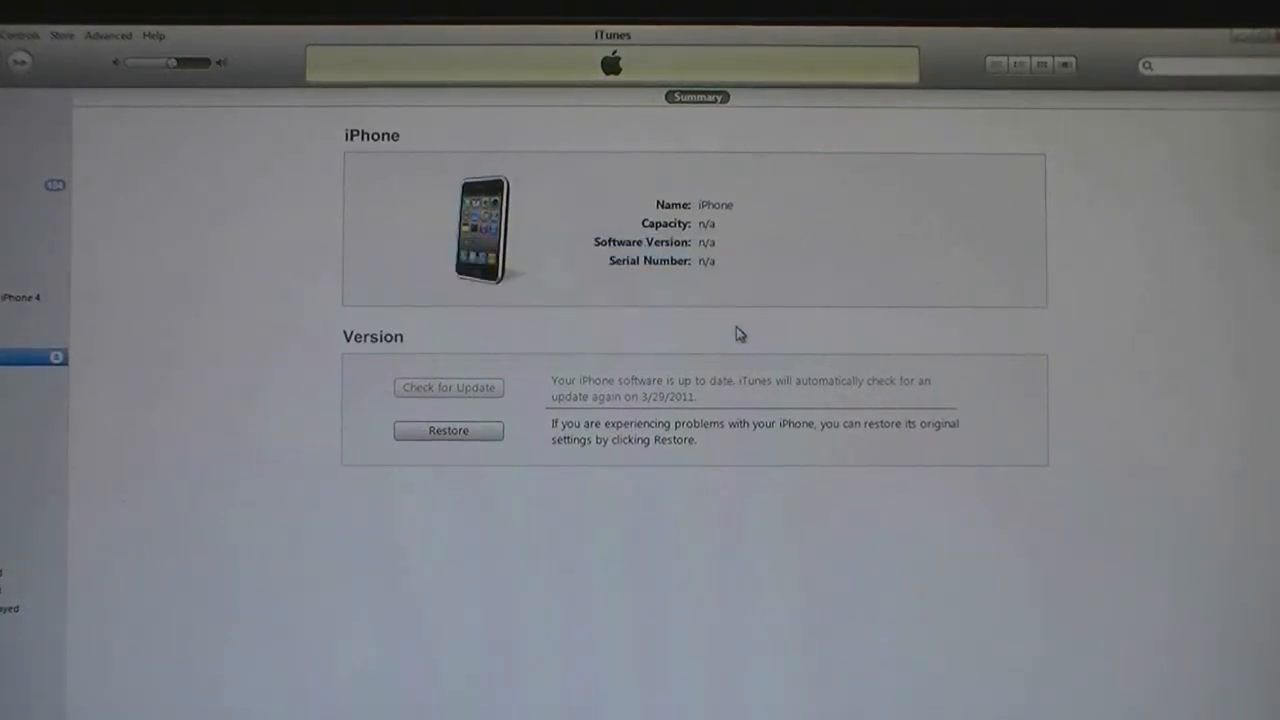
{"action": "mouse_move", "coordinate": [710, 330]}
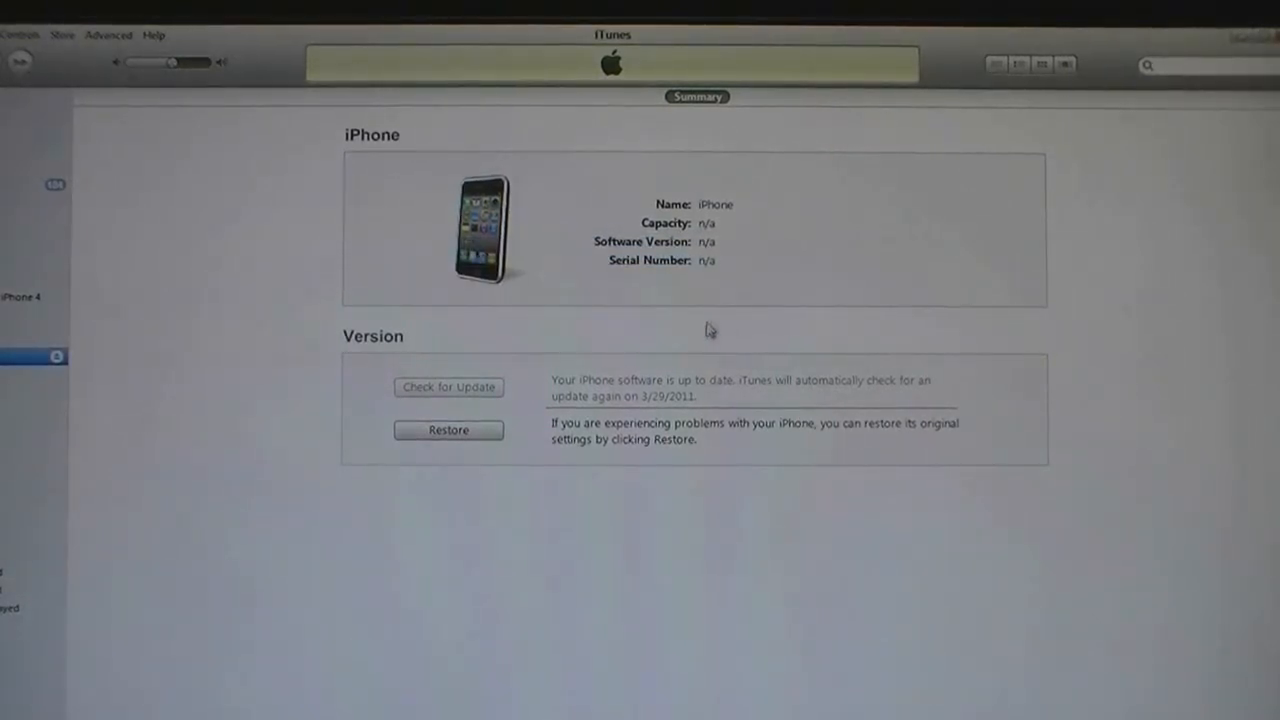
{"action": "left_click", "coordinate": [448, 429]}
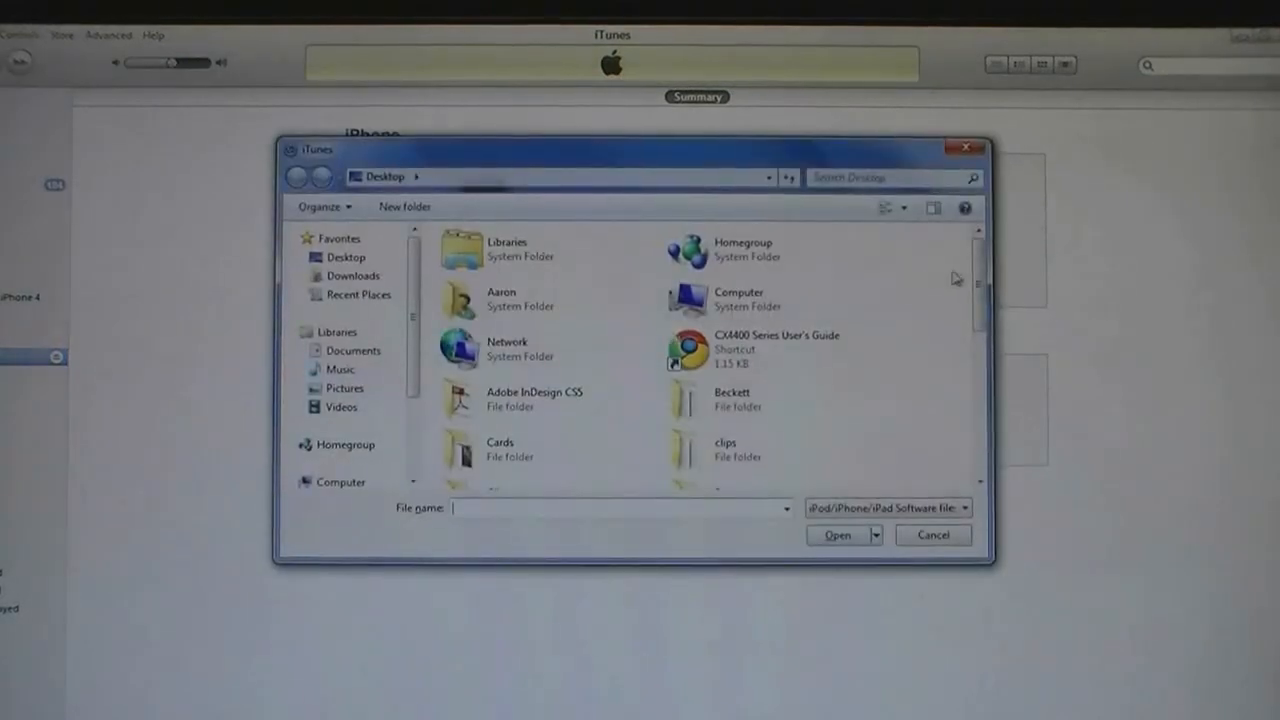
- Restore the iPhone with the sn0wbreeze_iPhone 3GS-4.3.ipsw firmware file
{"action": "scroll", "scroll_direction": "down", "scroll_amount": 3}
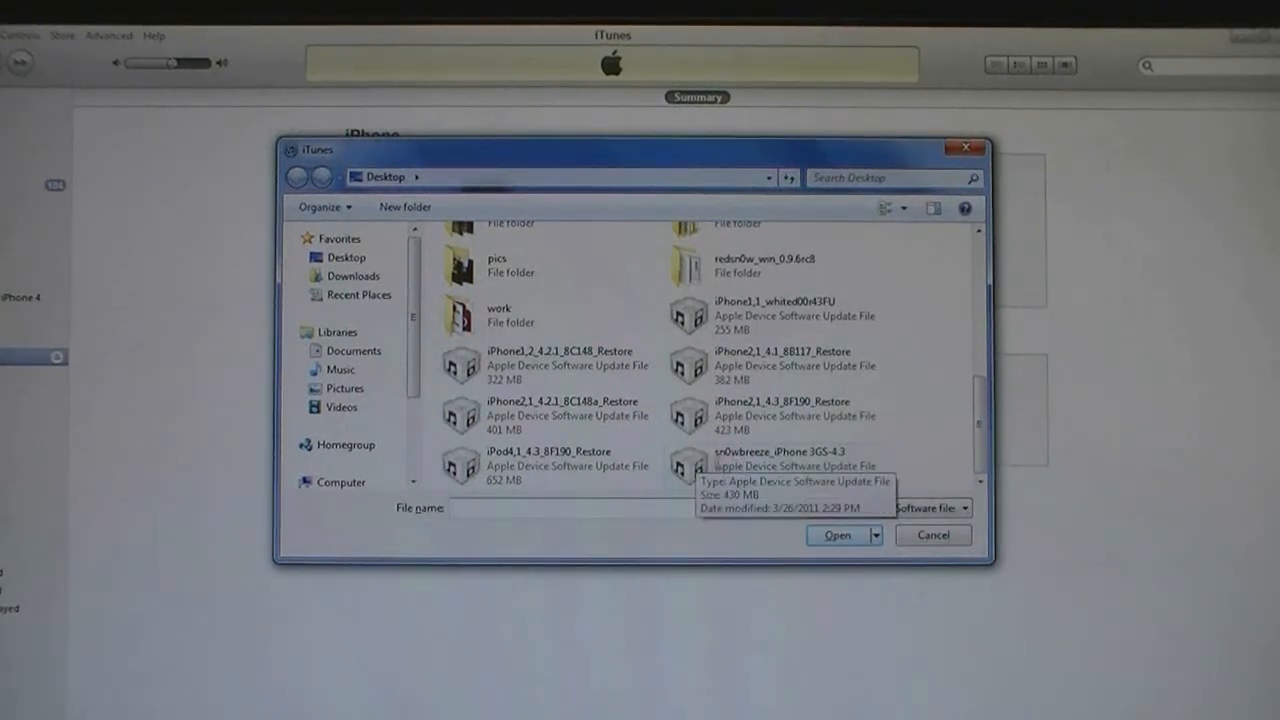
{"action": "left_click", "coordinate": [790, 460]}
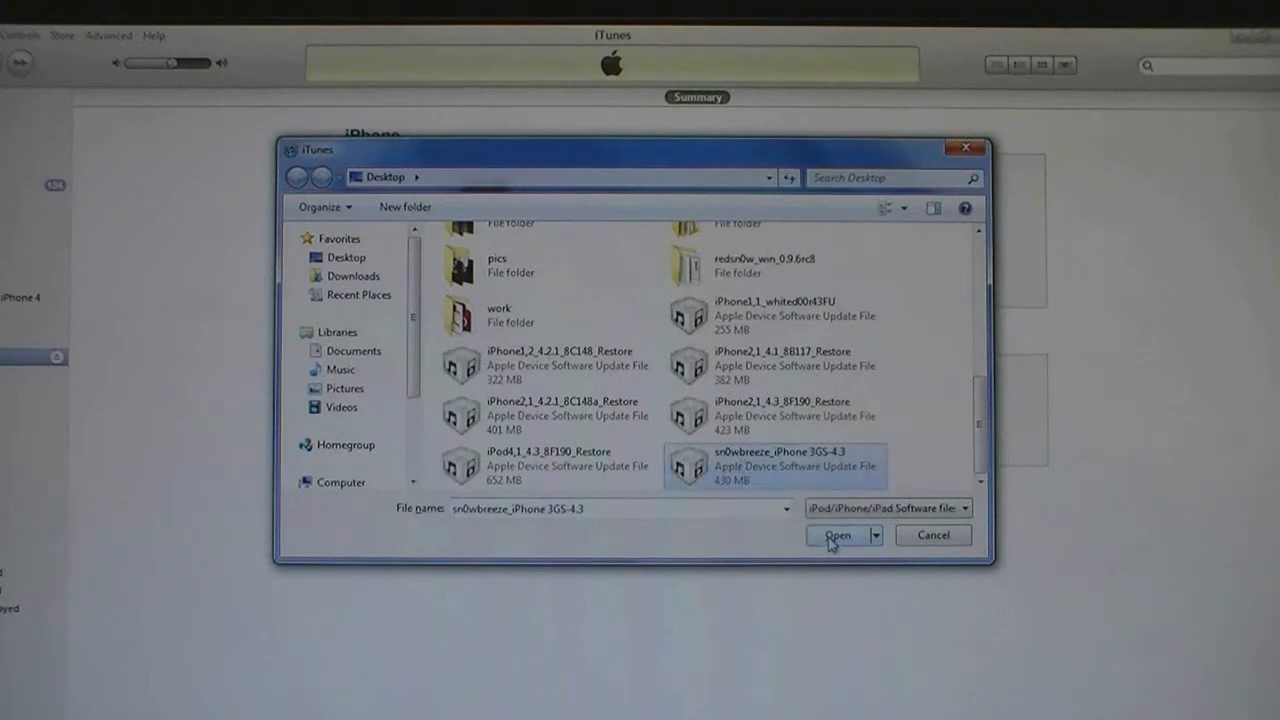
{"action": "left_click", "coordinate": [837, 535]}
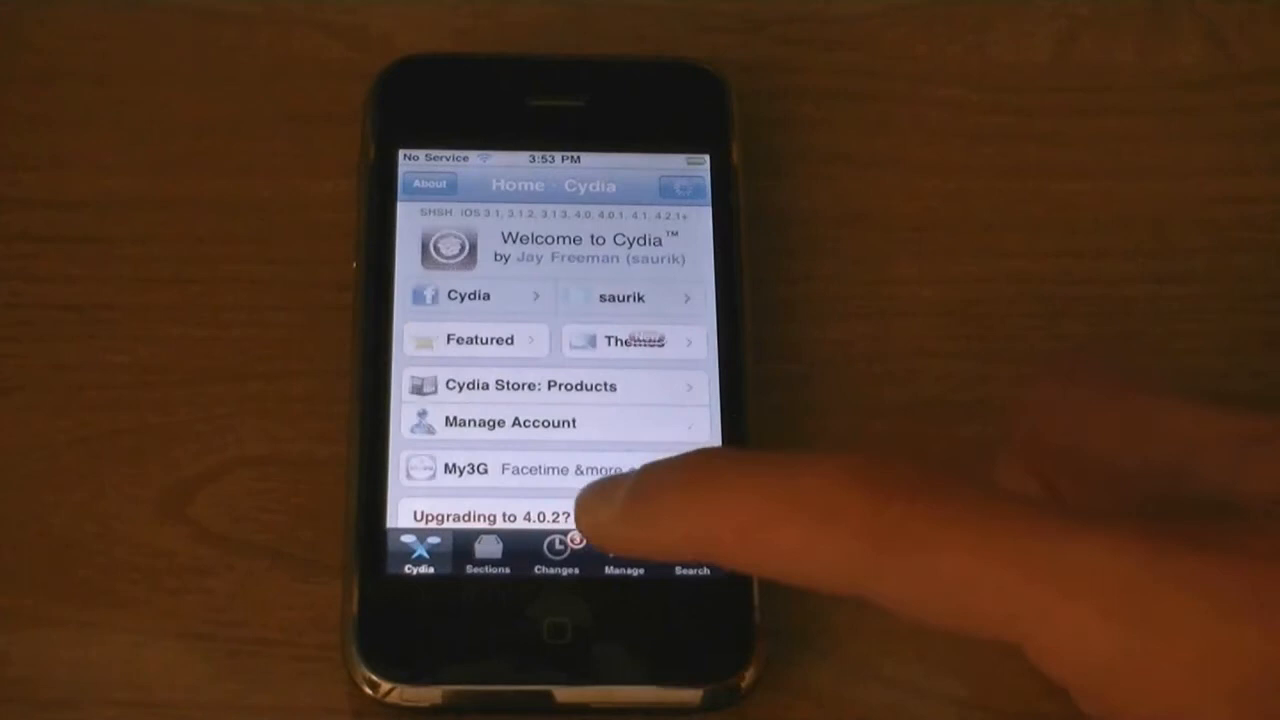
- Install ultrasn0w from the repo666.ultrasn0w.com source in Cydia's Manage > Sources
{"action": "left_click", "coordinate": [624, 555]}
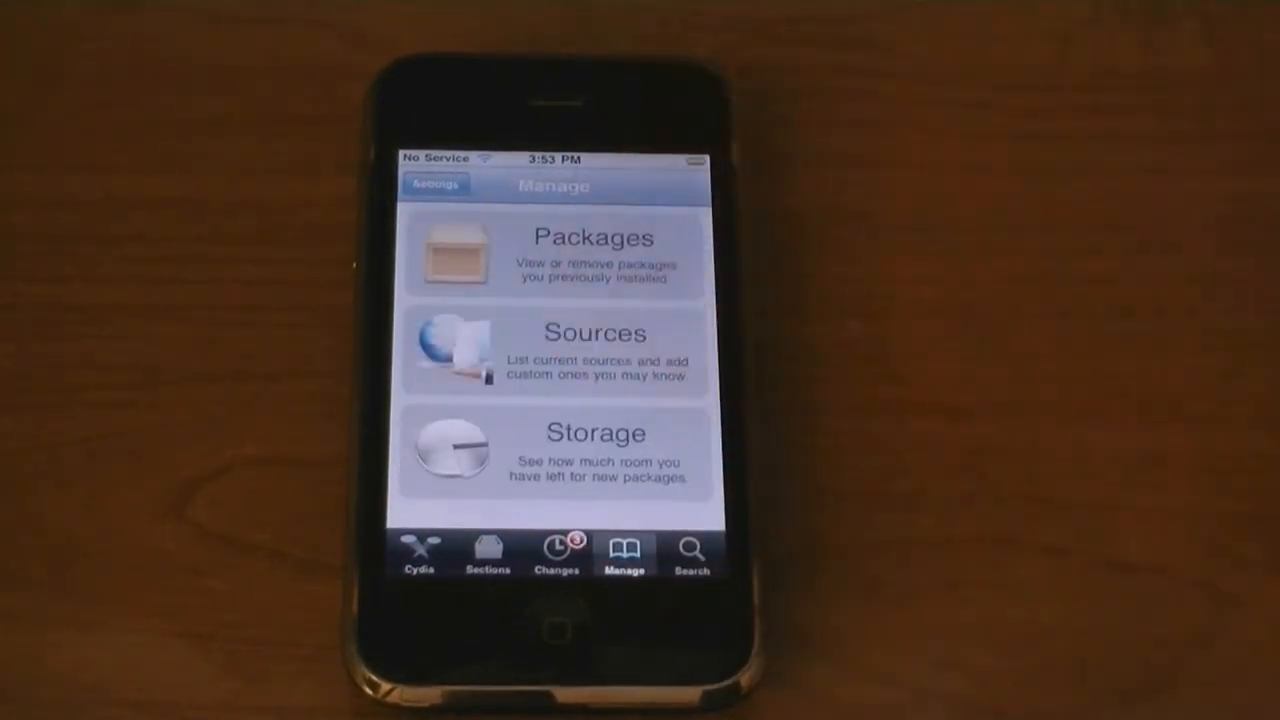
{"action": "left_click", "coordinate": [555, 355]}
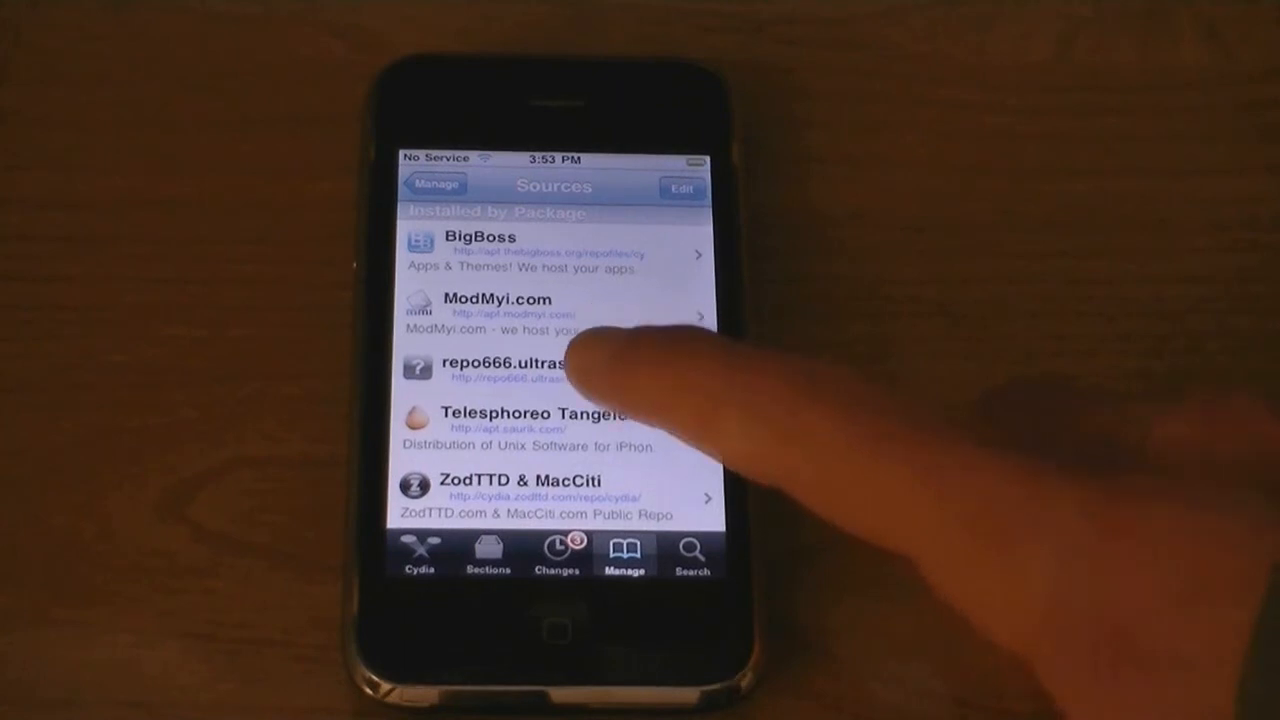
{"action": "left_click", "coordinate": [500, 375]}
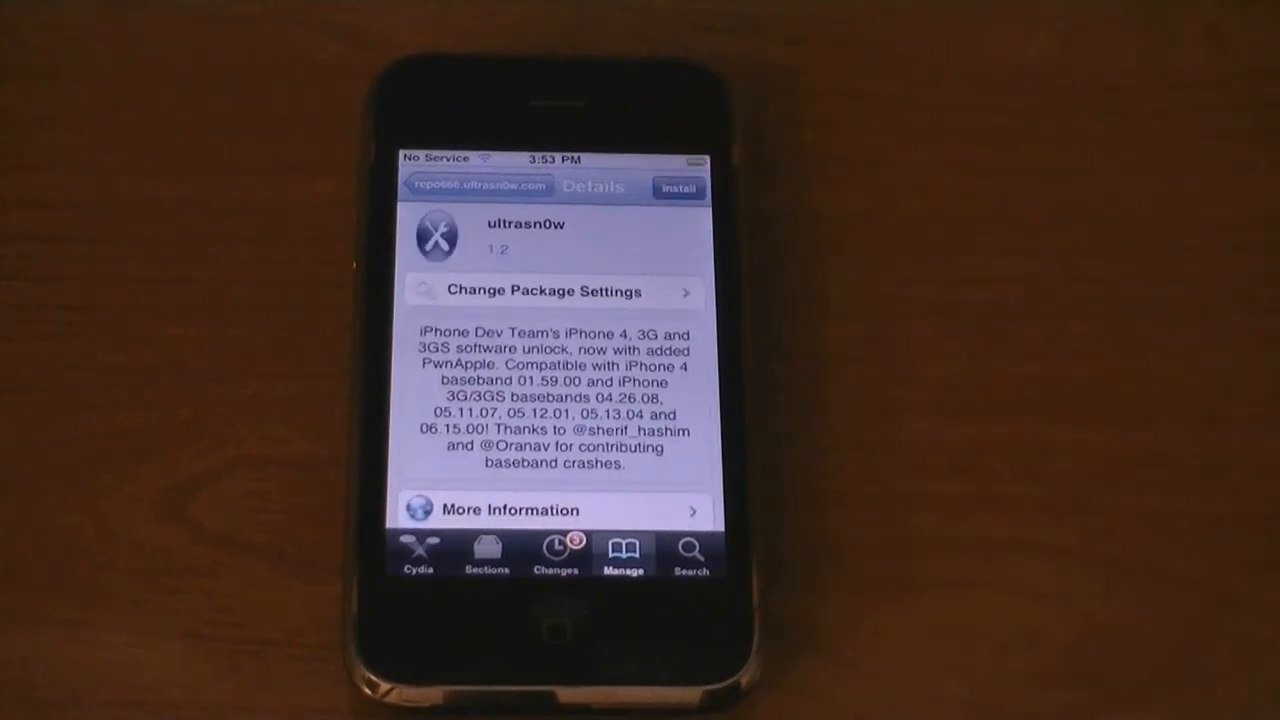
{"action": "left_click", "coordinate": [679, 188]}
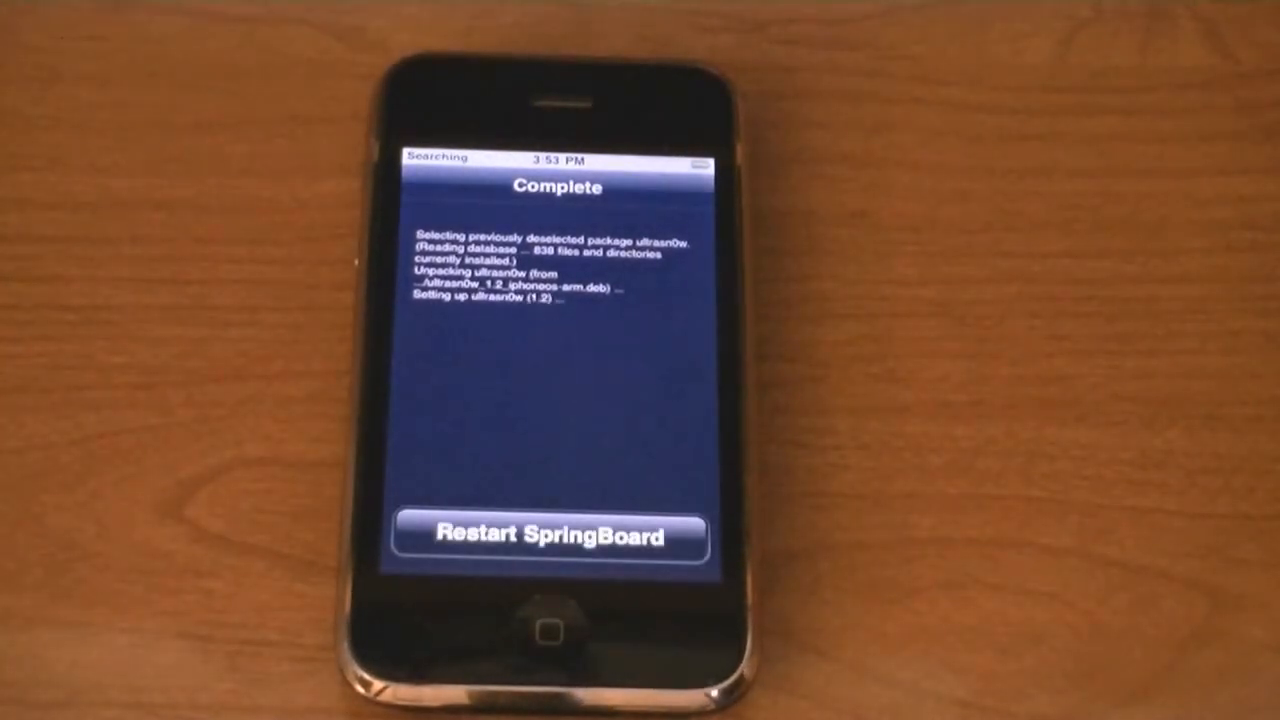
- Restart SpringBoard, then slide to unlock the iPhone showing T-Mobile signal
{"action": "left_click", "coordinate": [558, 533]}
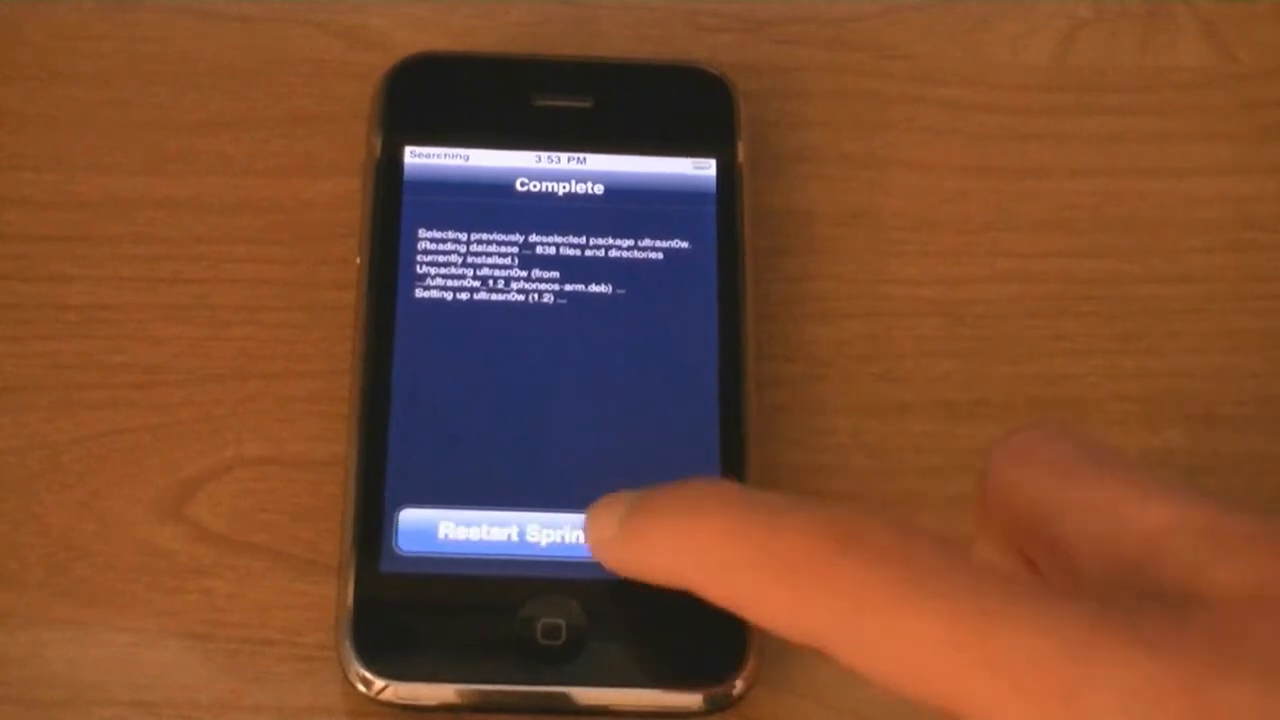
{"action": "left_click", "coordinate": [520, 531]}
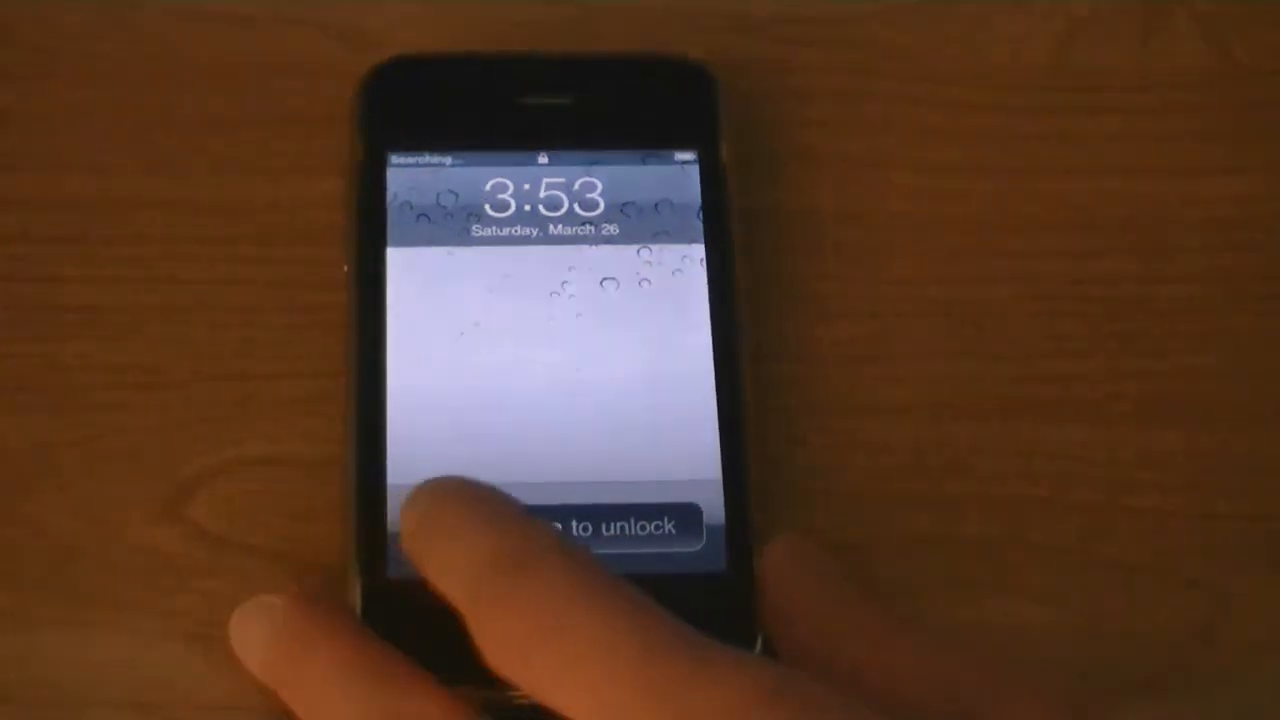
{"action": "left_click_drag", "start_coordinate": [450, 525], "coordinate": [650, 525]}
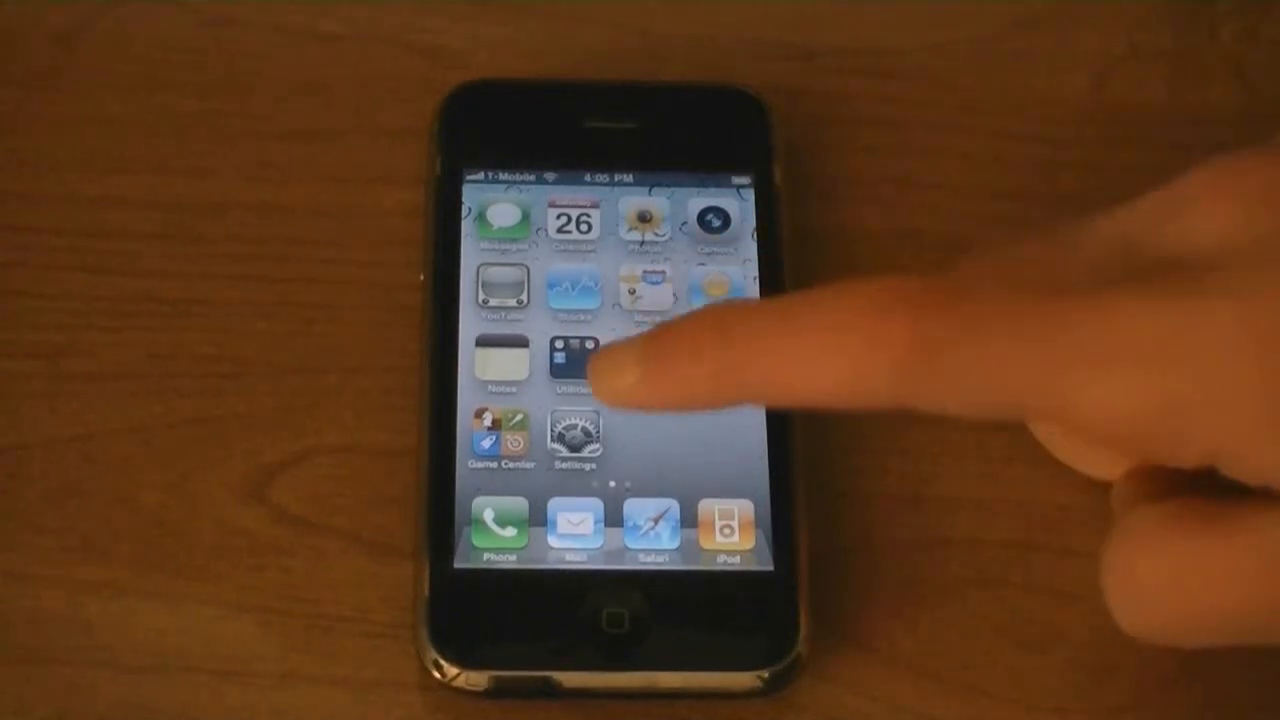
- Go to General > About to check the T-Mobile network and iOS 4.3 version
{"action": "left_click", "coordinate": [573, 440]}
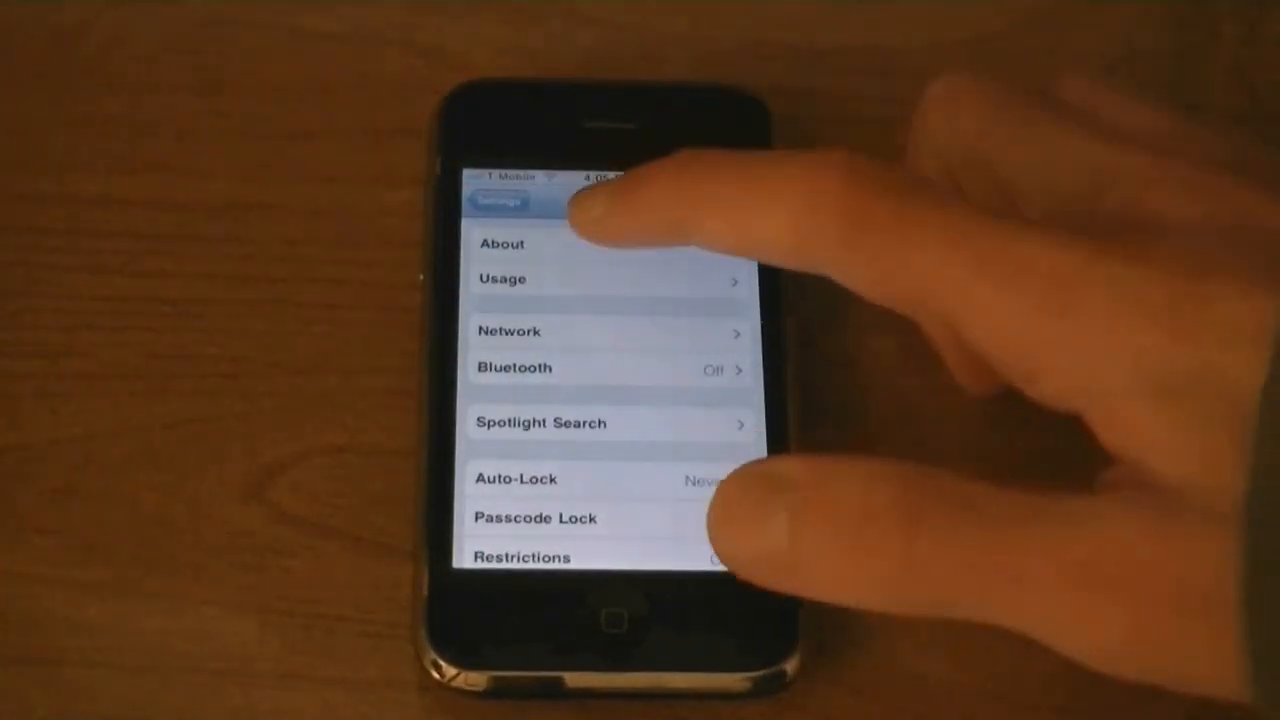
{"action": "left_click", "coordinate": [503, 244]}
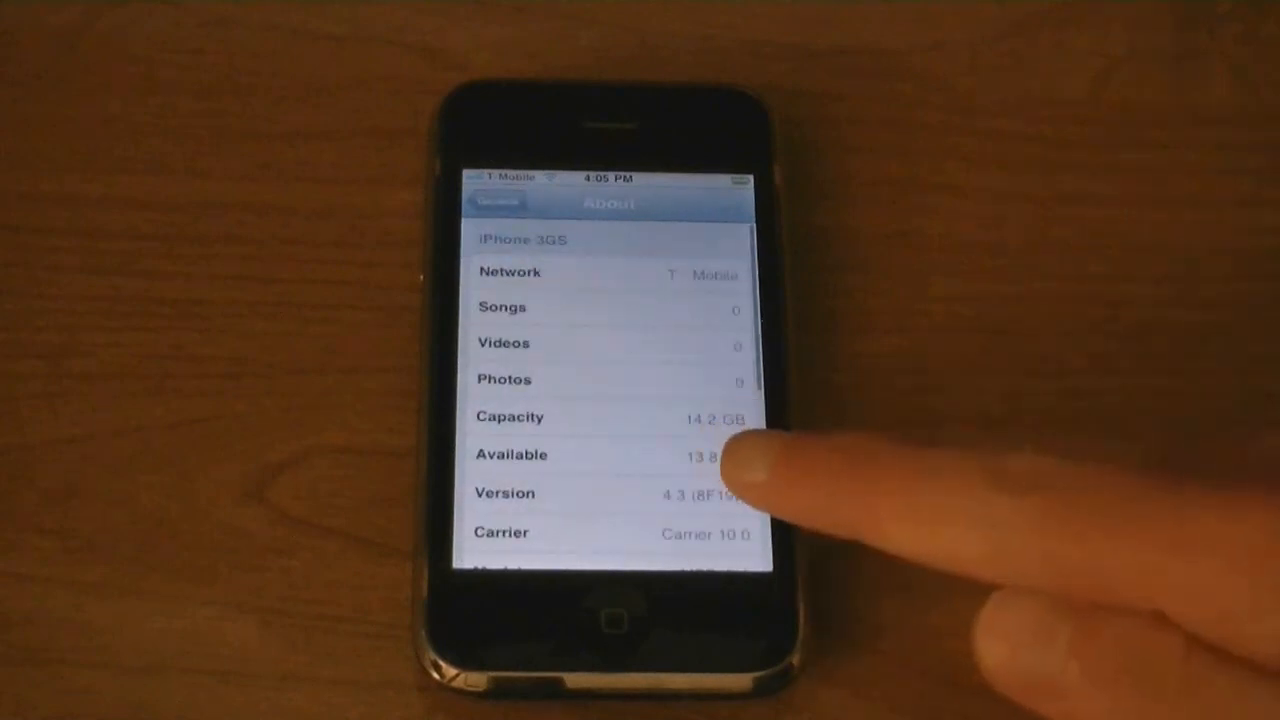